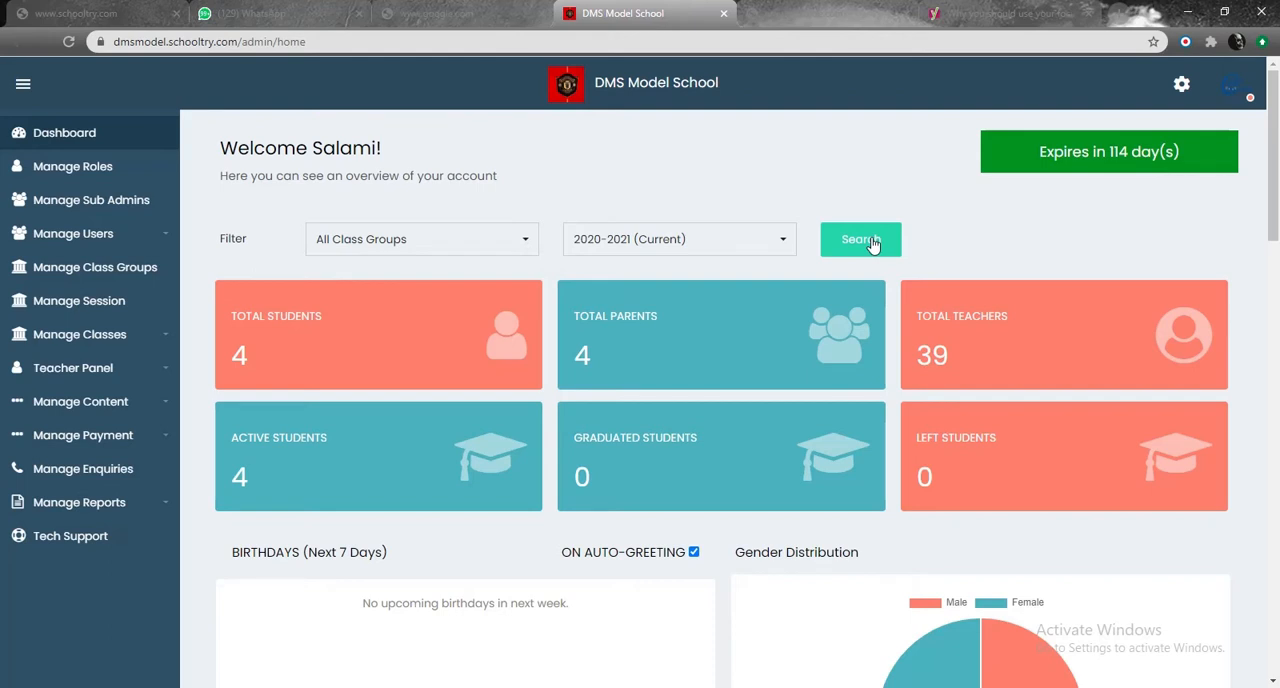
mouse_move(856, 260)
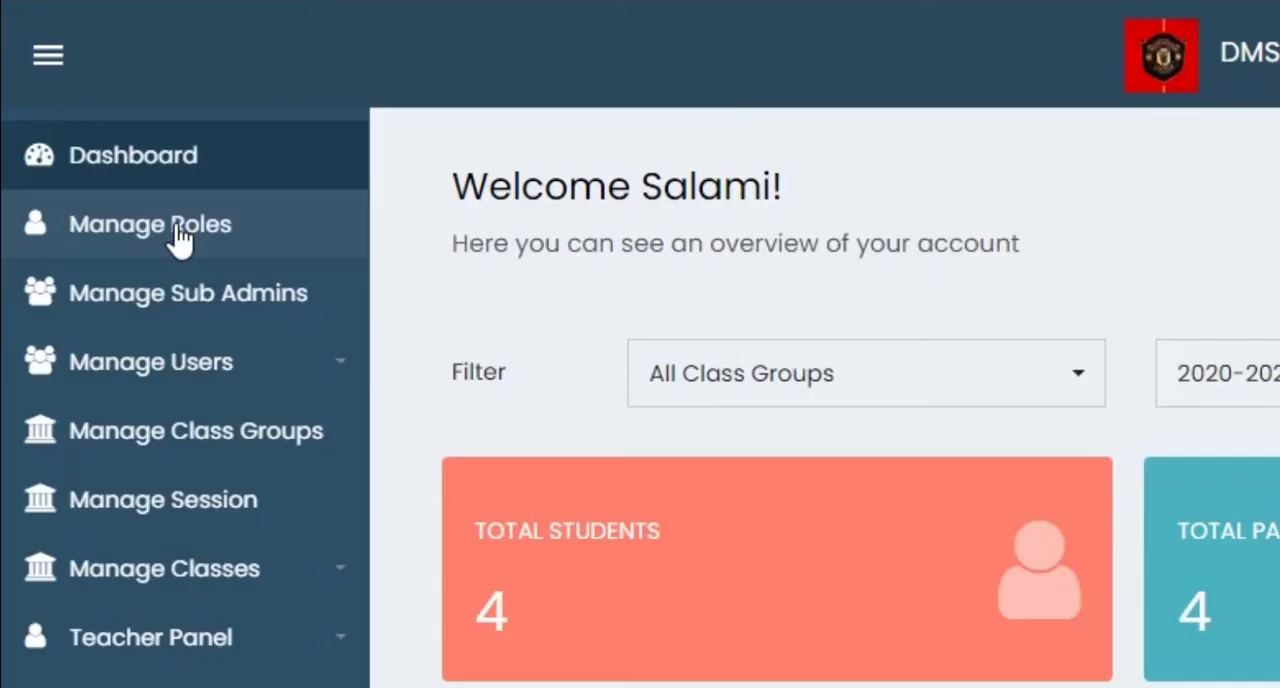
- Go to the Manage Roles page from the dashboard sidebar
click(150, 224)
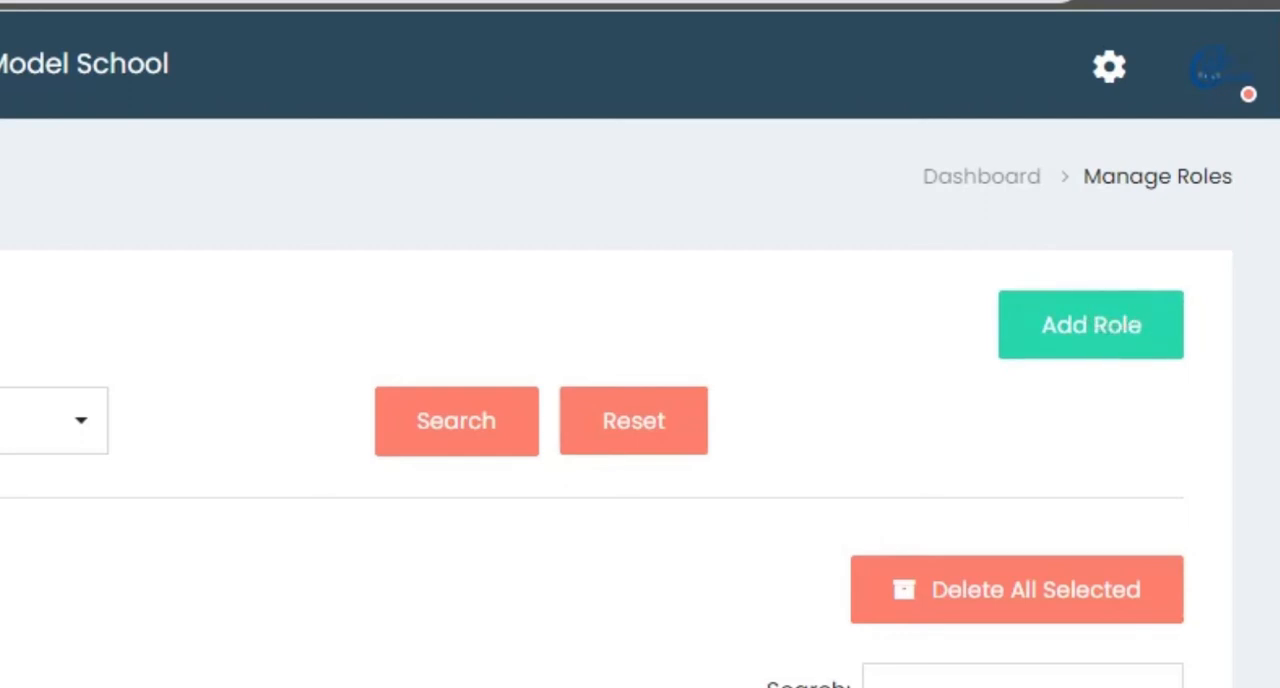
- Add a role titled LIBRARIAN in the Main School Group and save it
click(1090, 324)
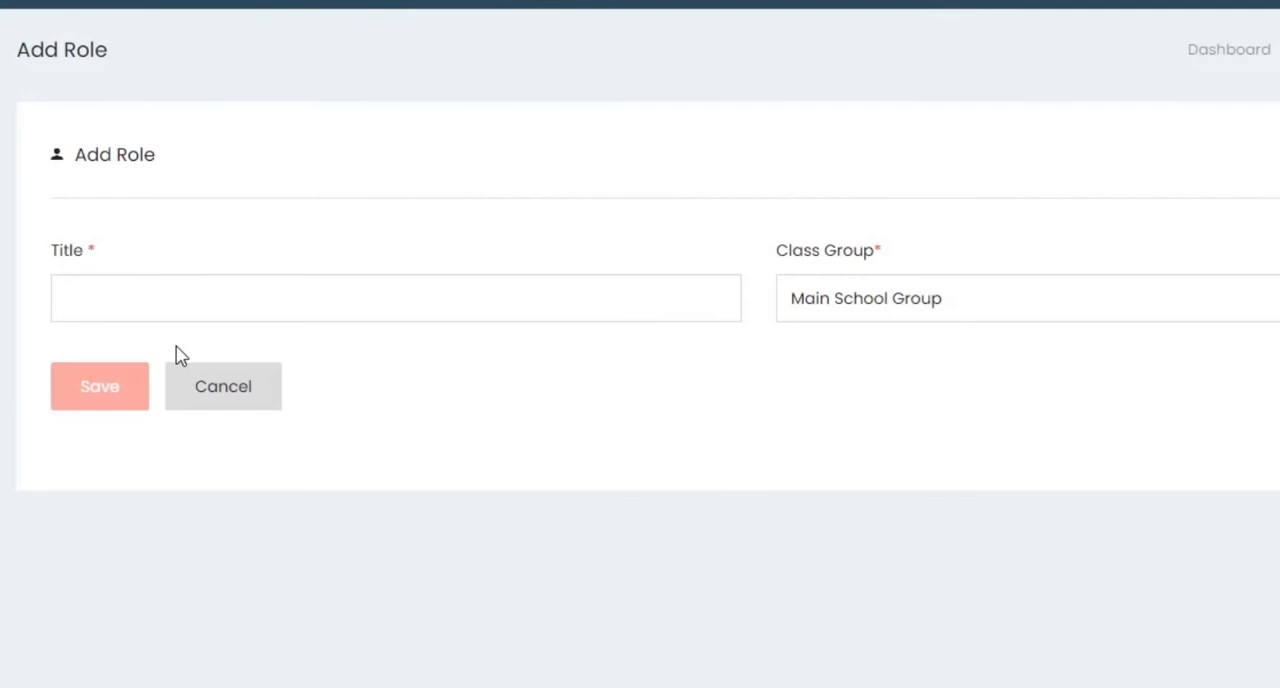
click(396, 296)
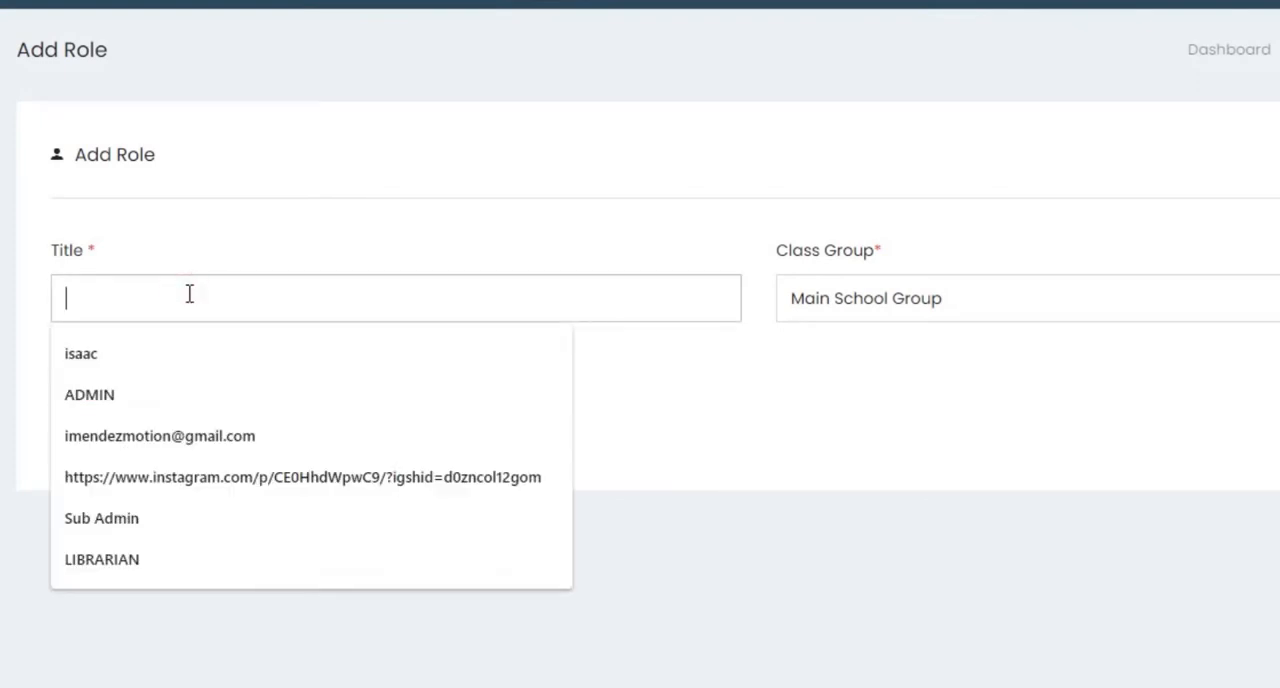
click(100, 560)
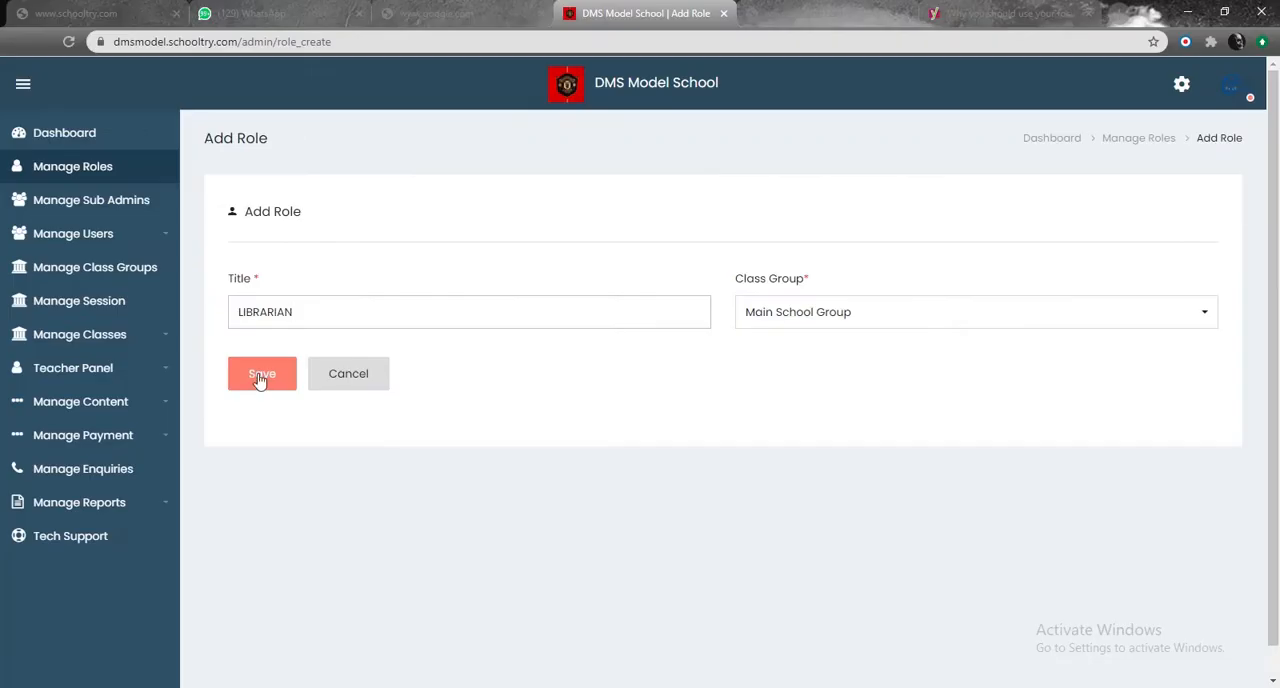
click(260, 372)
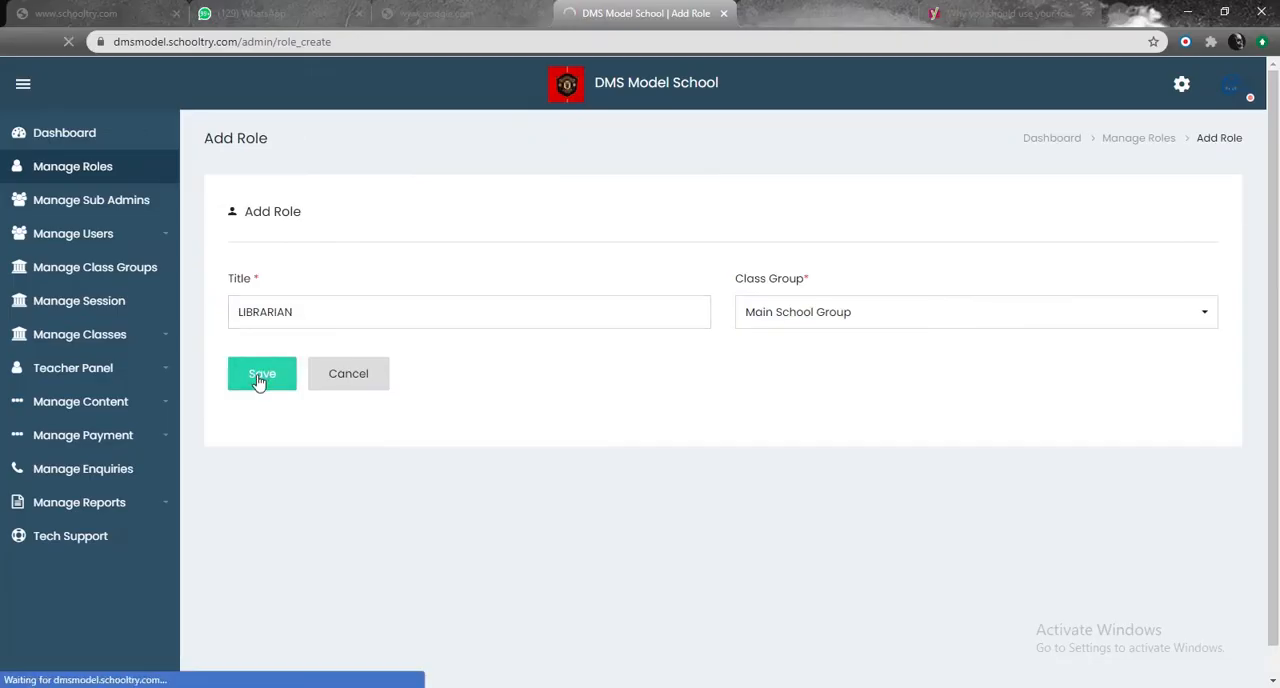
click(260, 372)
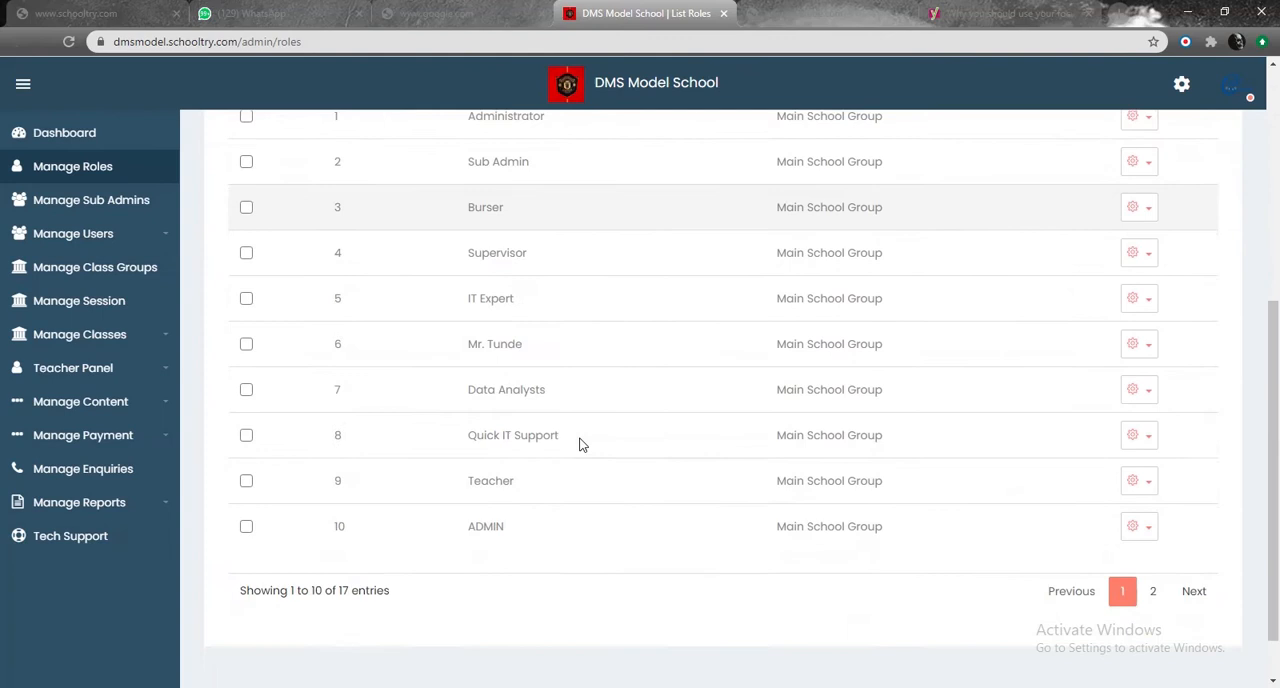
- Reach the last role on page 2 of the list and start Edit Permissions for it
click(1152, 590)
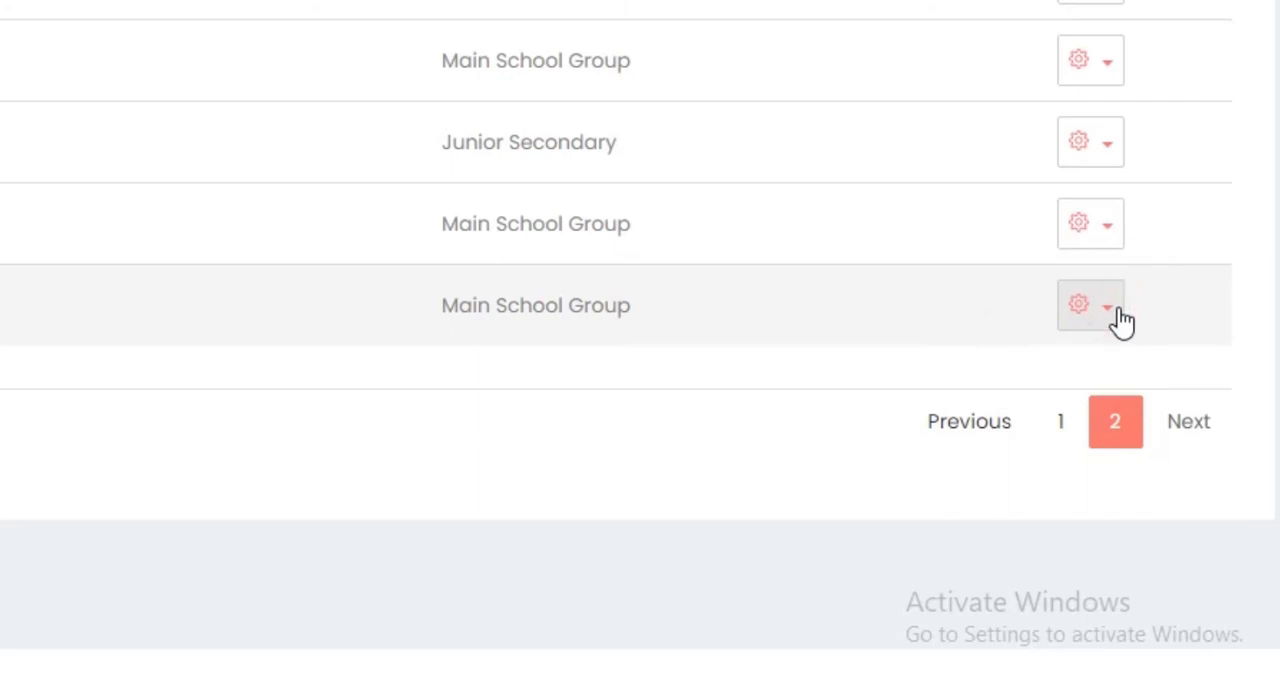
click(1108, 304)
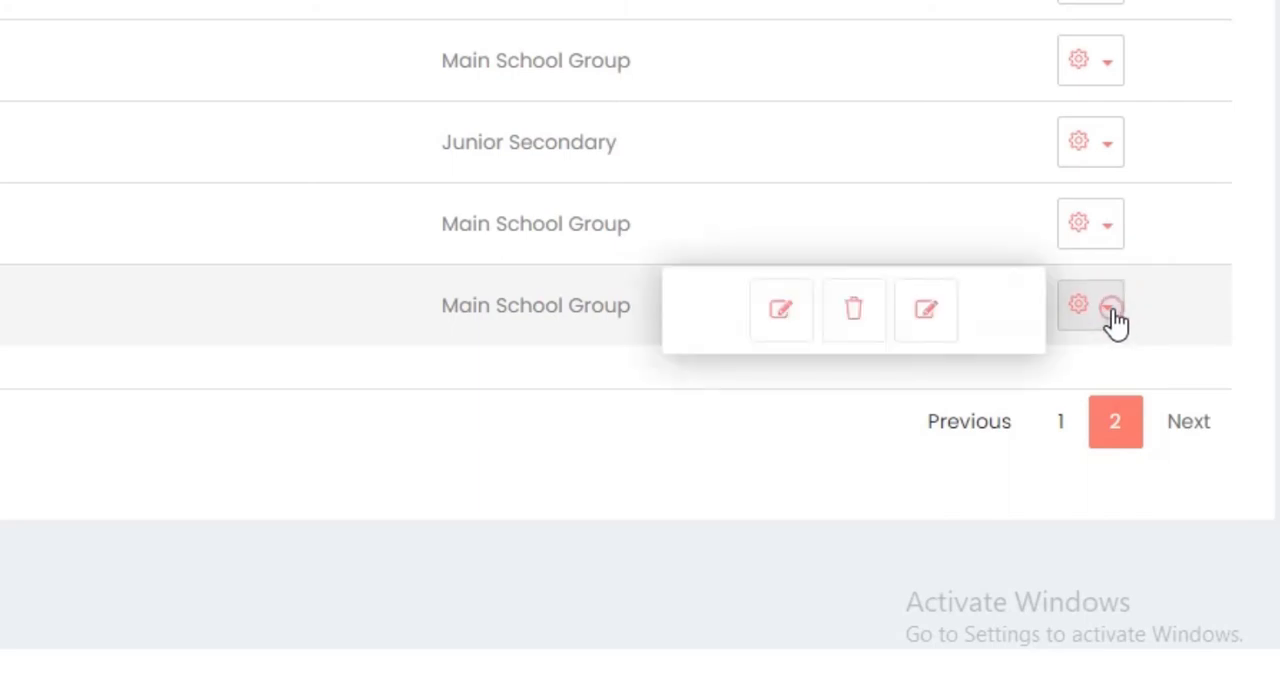
mouse_move(924, 310)
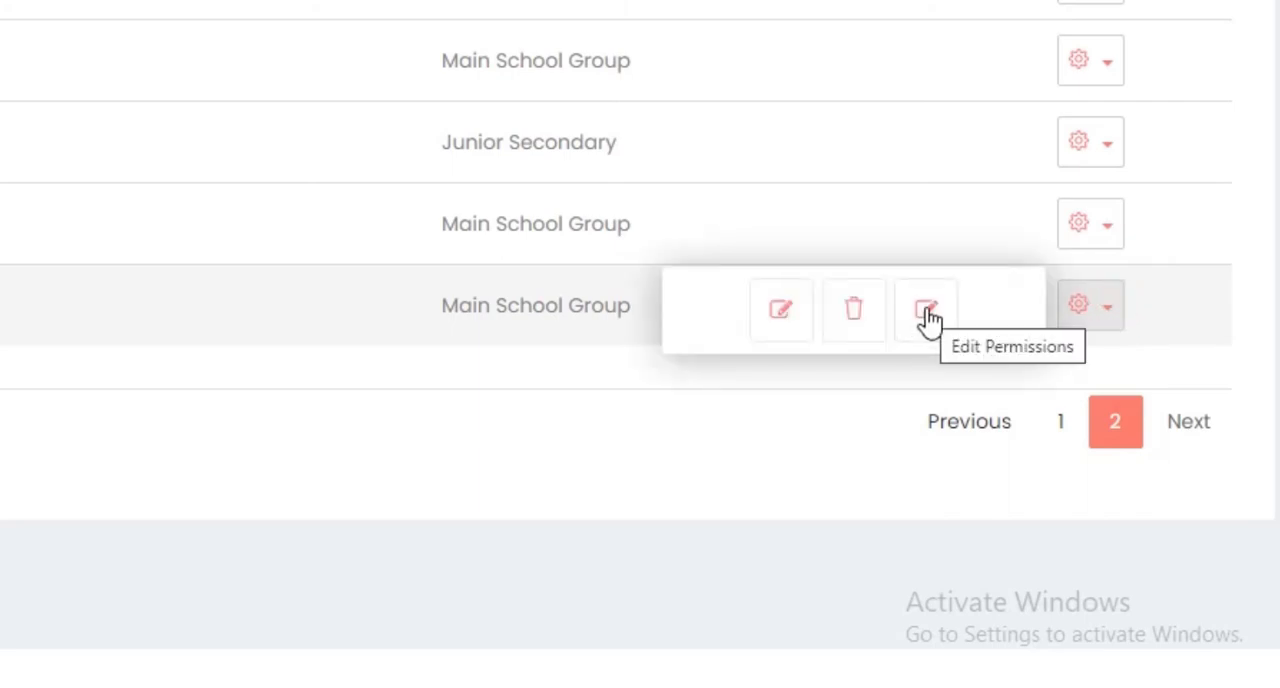
click(924, 308)
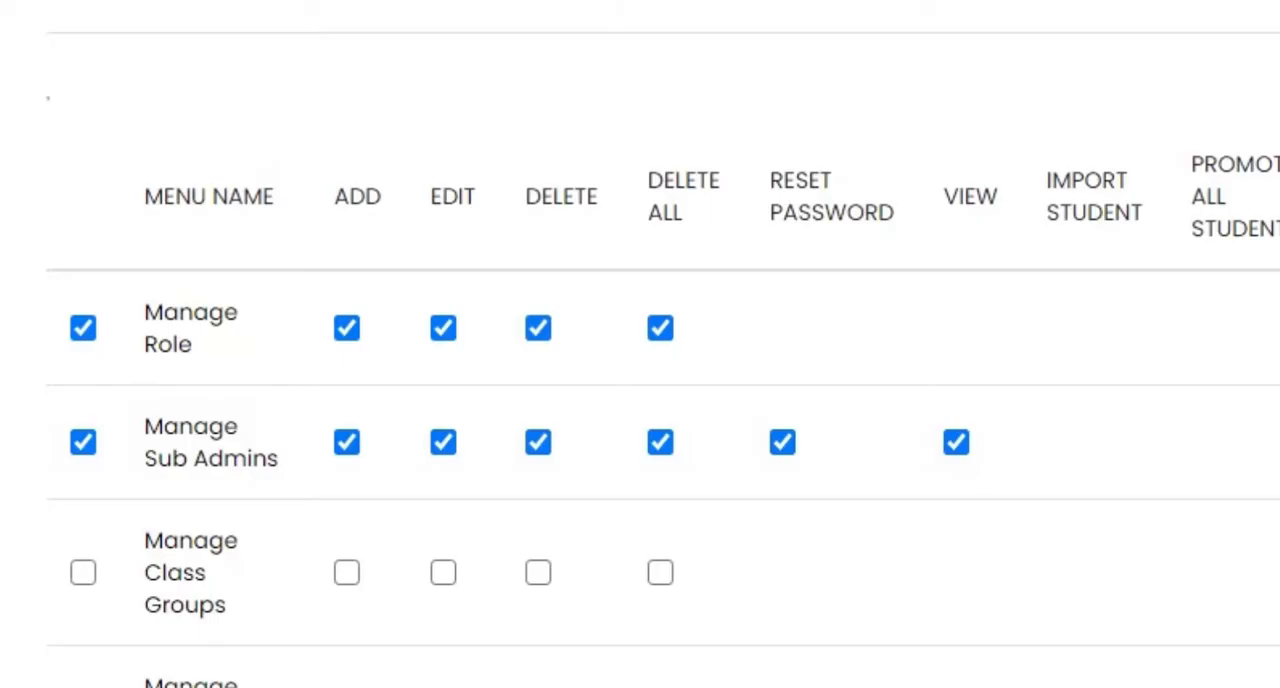
mouse_move(820, 264)
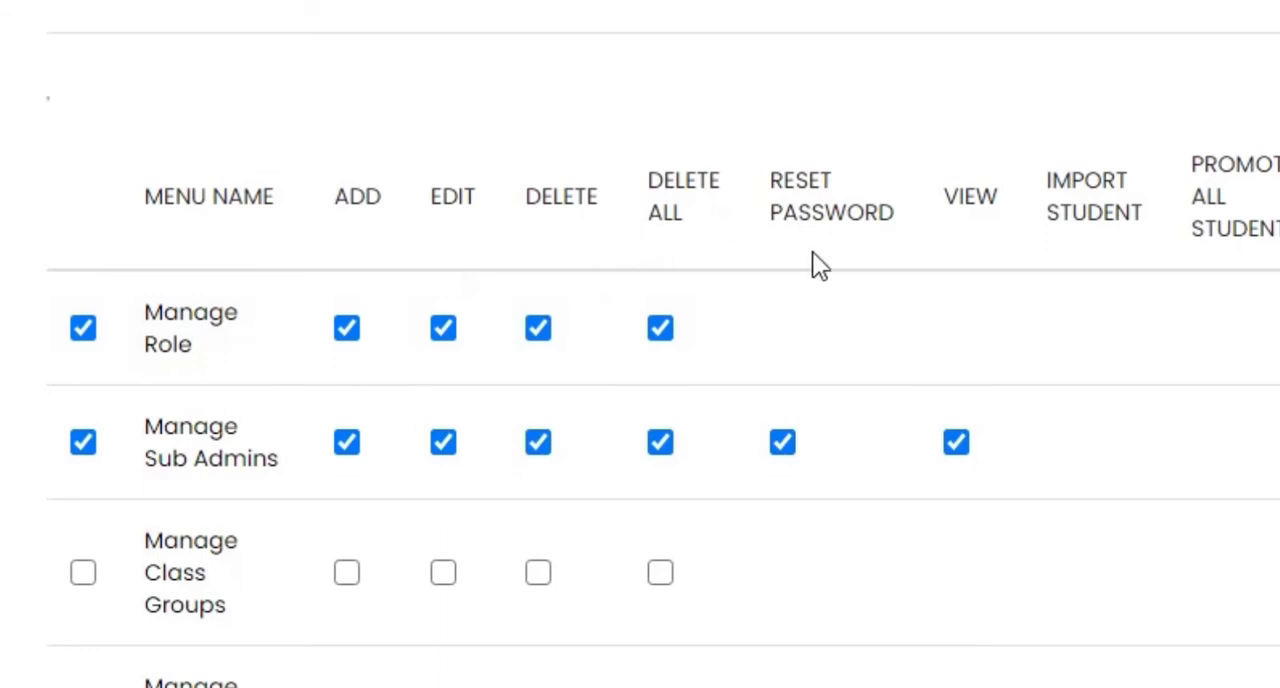
mouse_move(1236, 230)
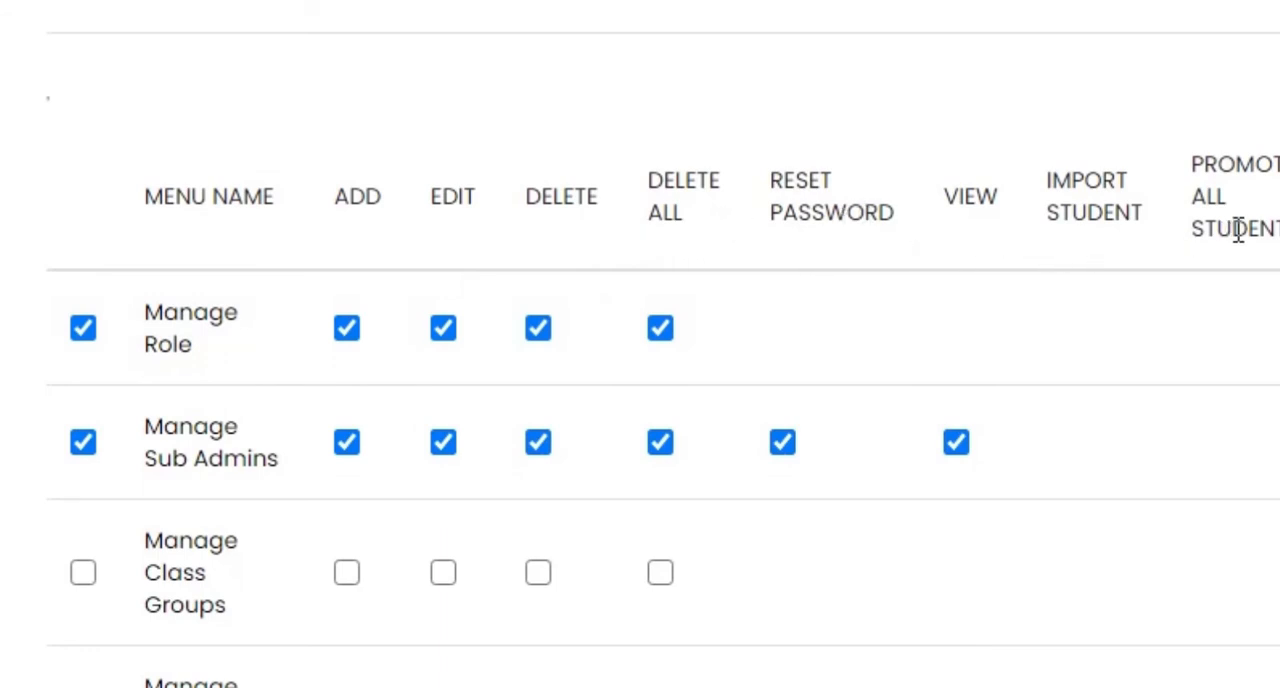
scroll(right, 3)
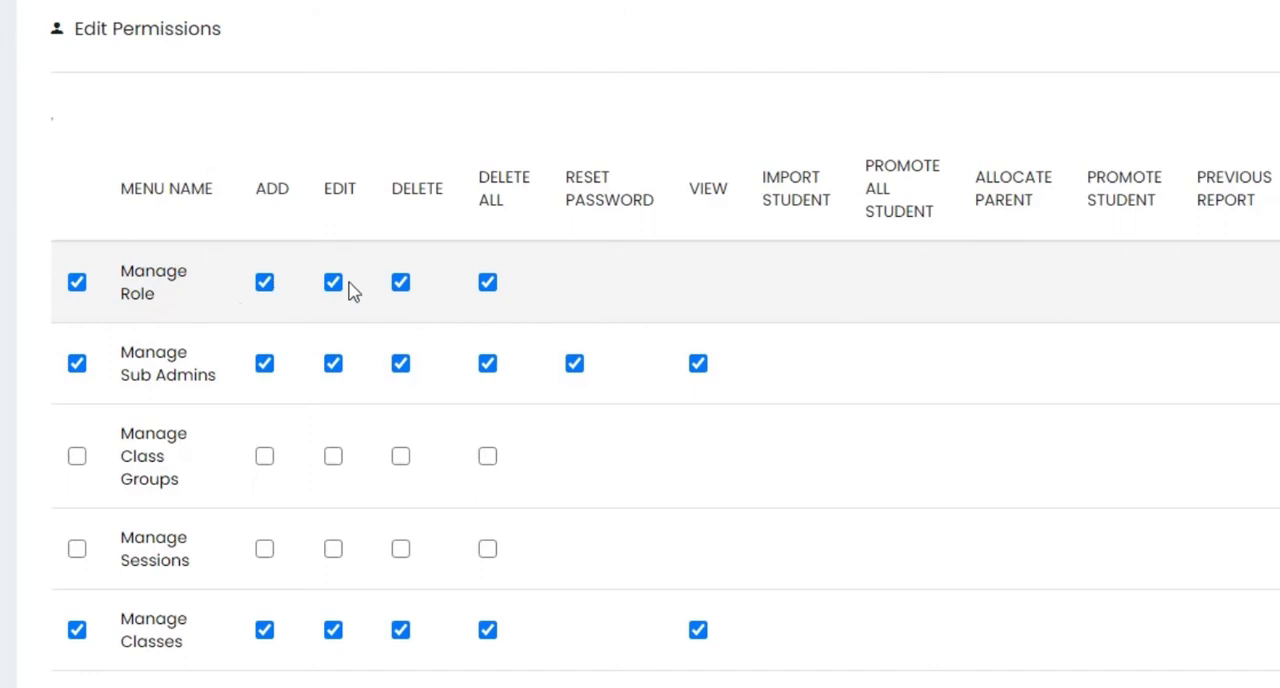
scroll(down, 3)
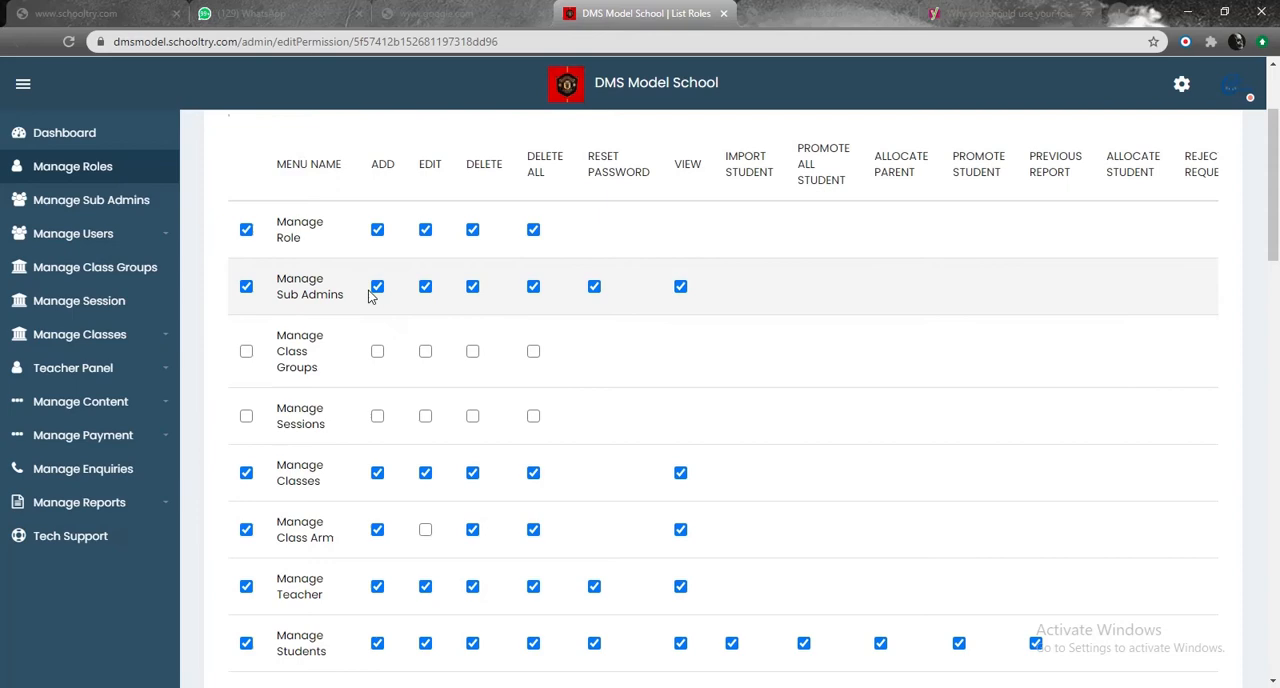
- Save the role's permissions at the bottom of the page, getting the successful update message
scroll(down, 3)
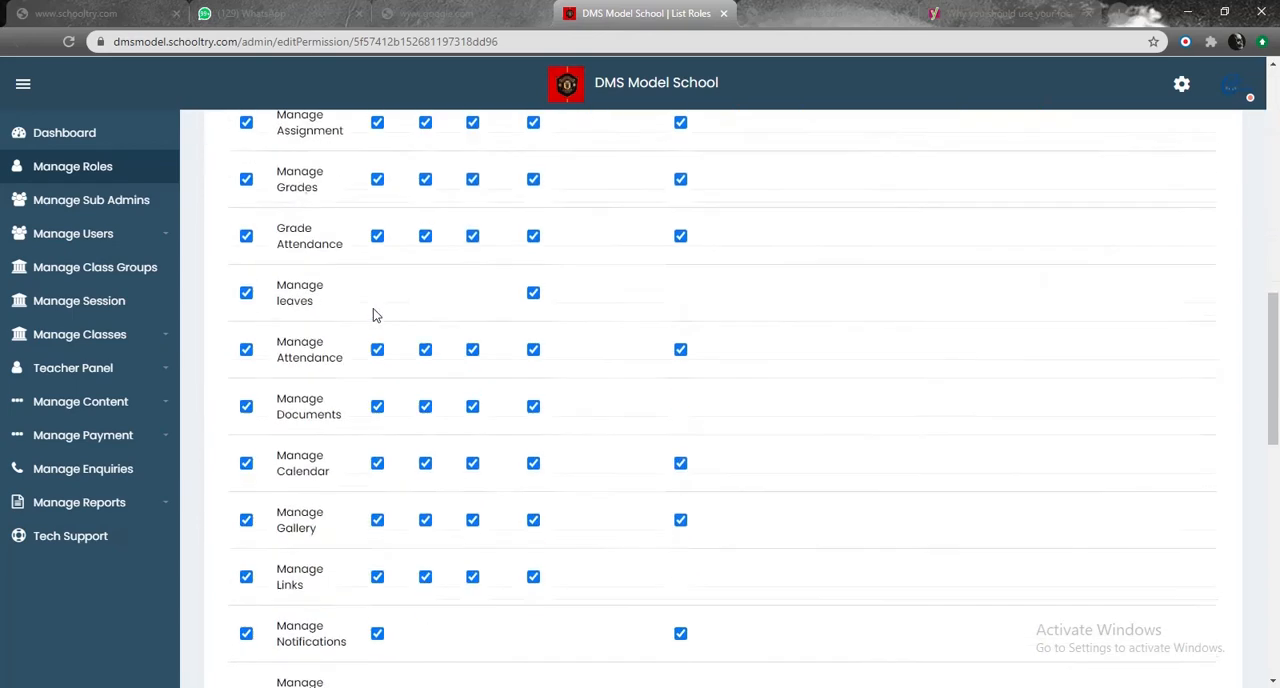
scroll(down, 3)
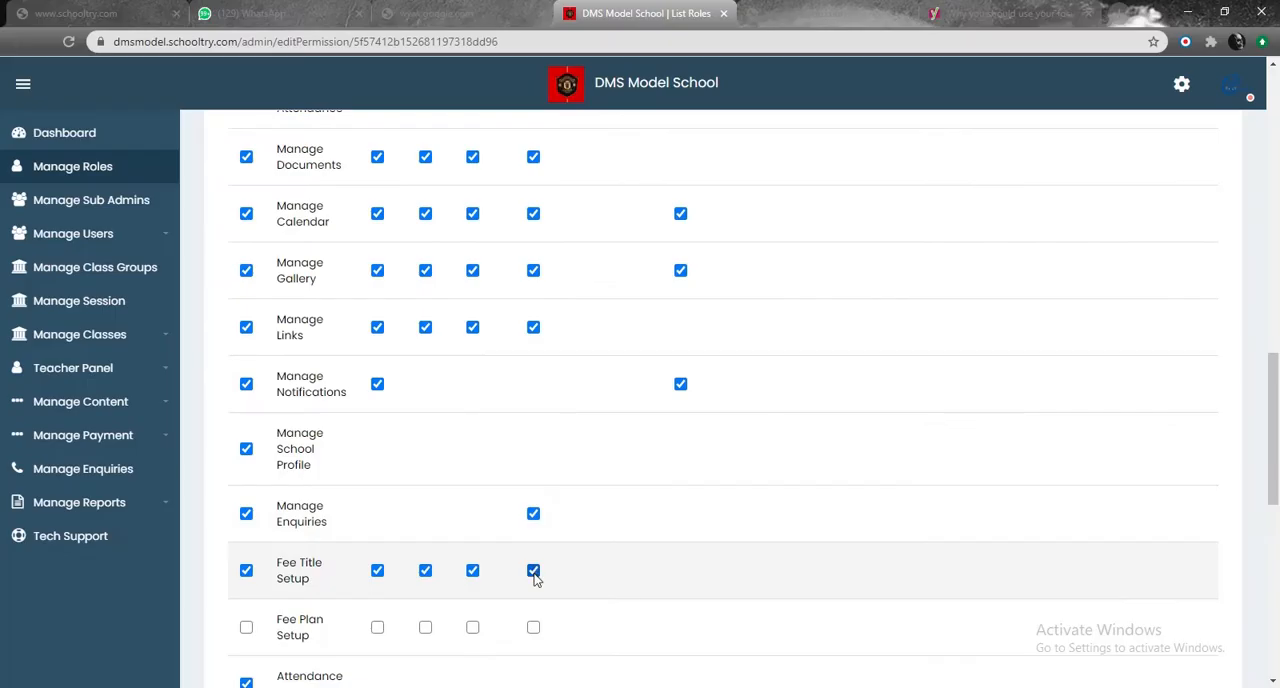
scroll(down, 3)
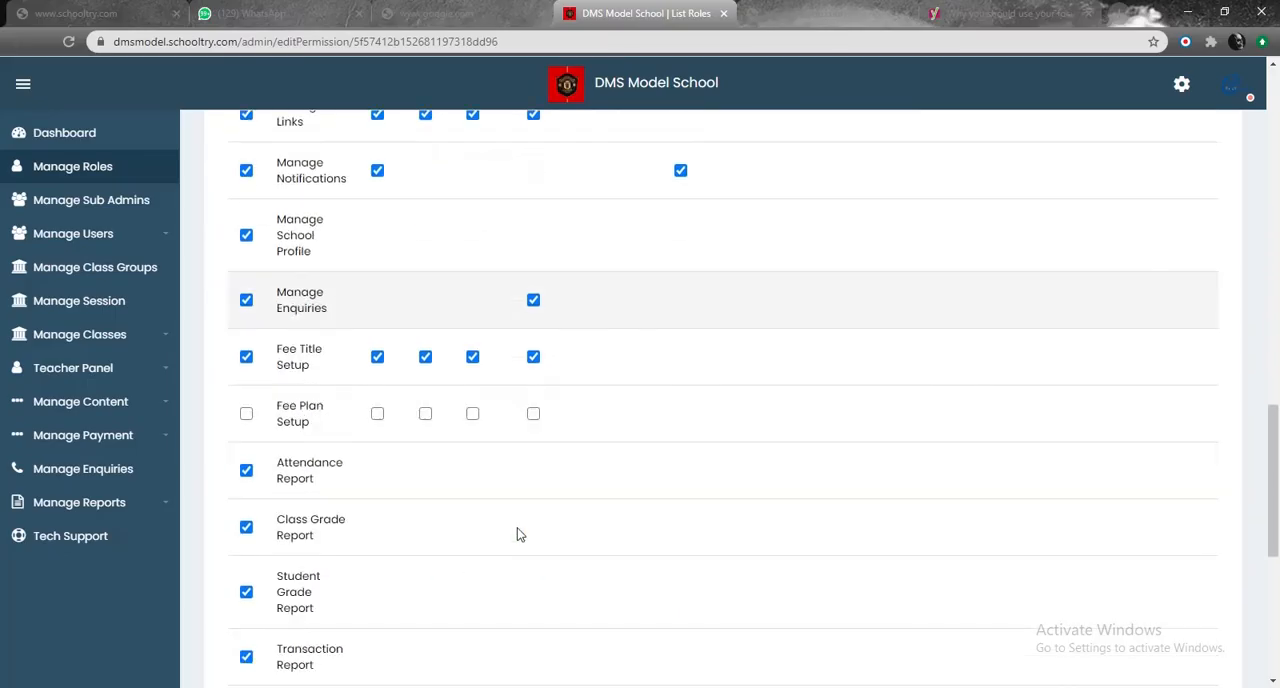
scroll(down, 3)
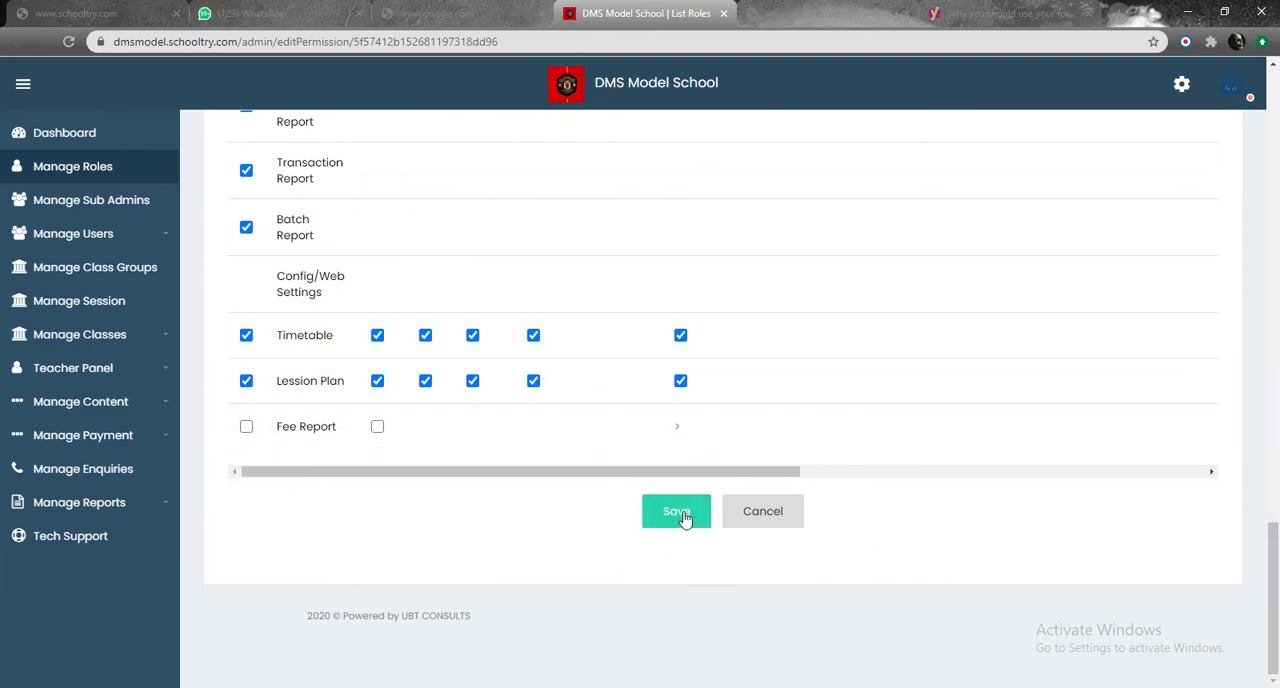
click(676, 512)
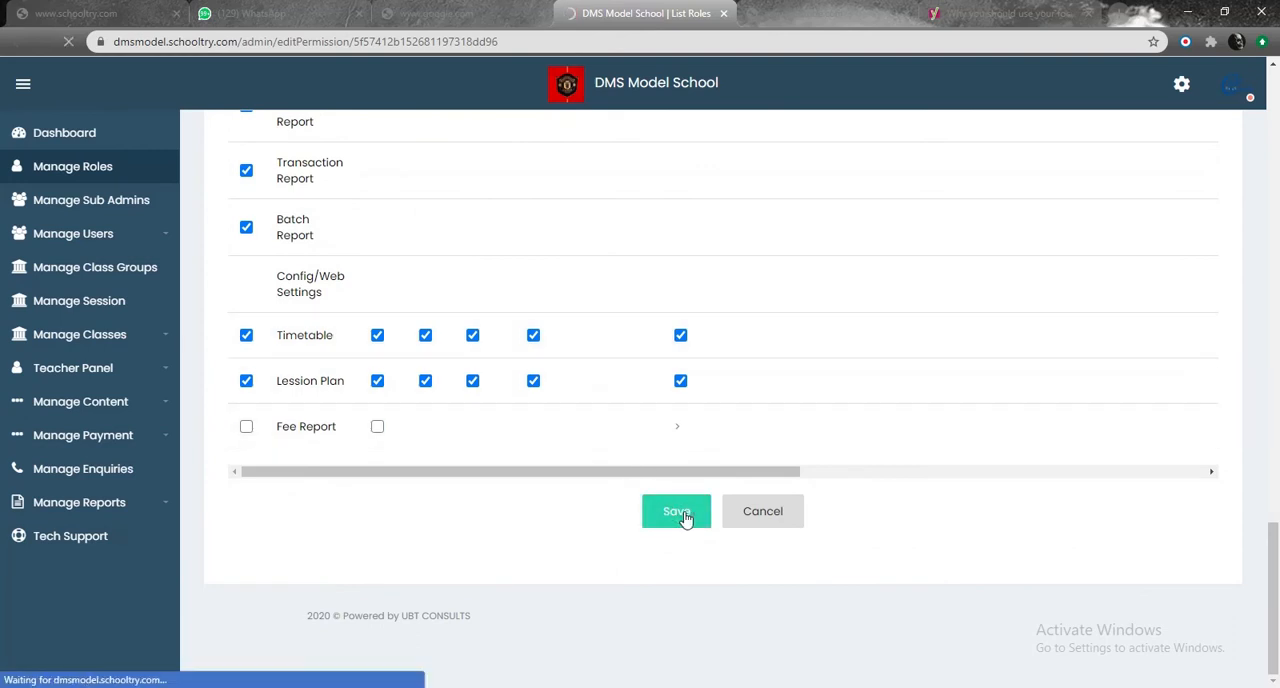
click(676, 512)
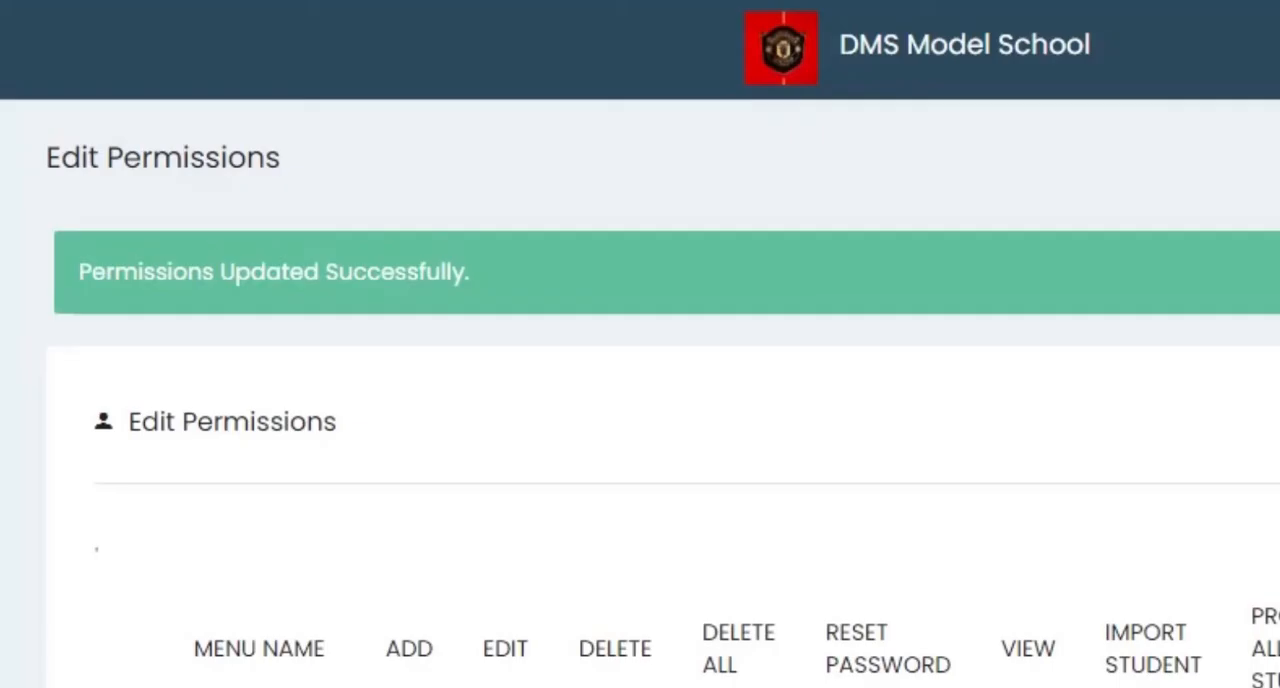